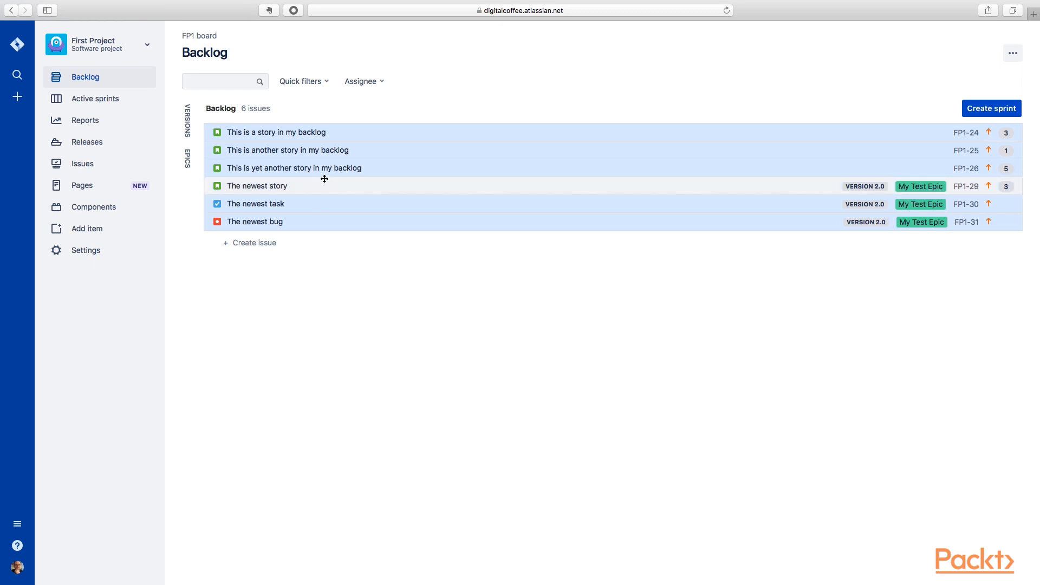
pyautogui.moveTo(392, 151)
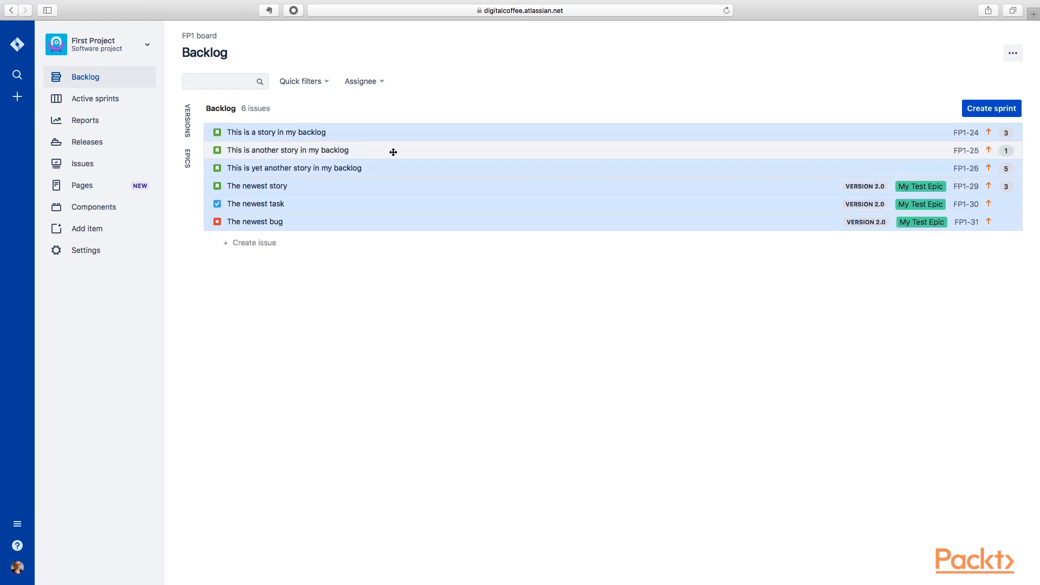
pyautogui.moveTo(372, 137)
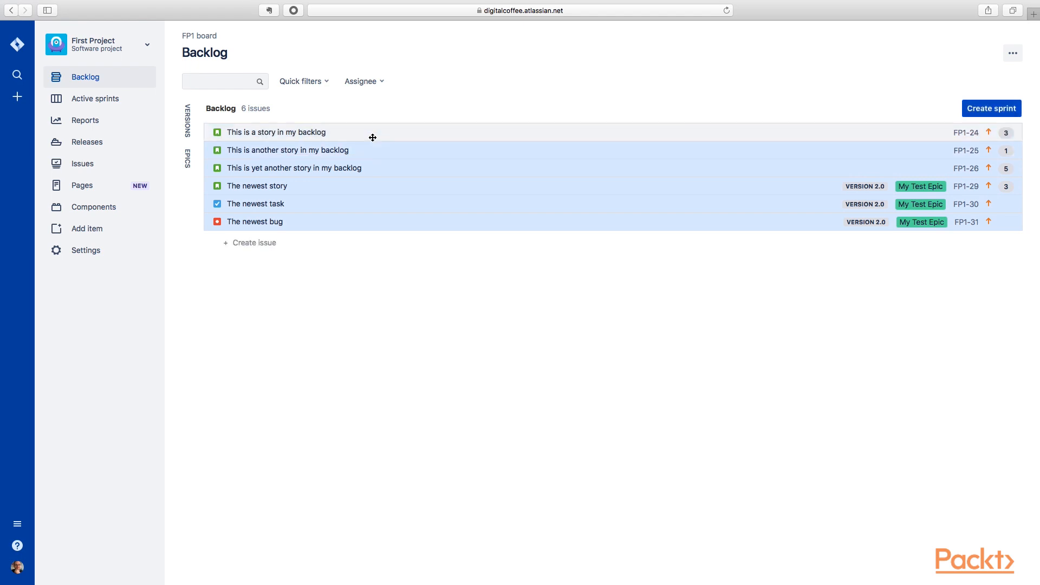
pyautogui.moveTo(381, 151)
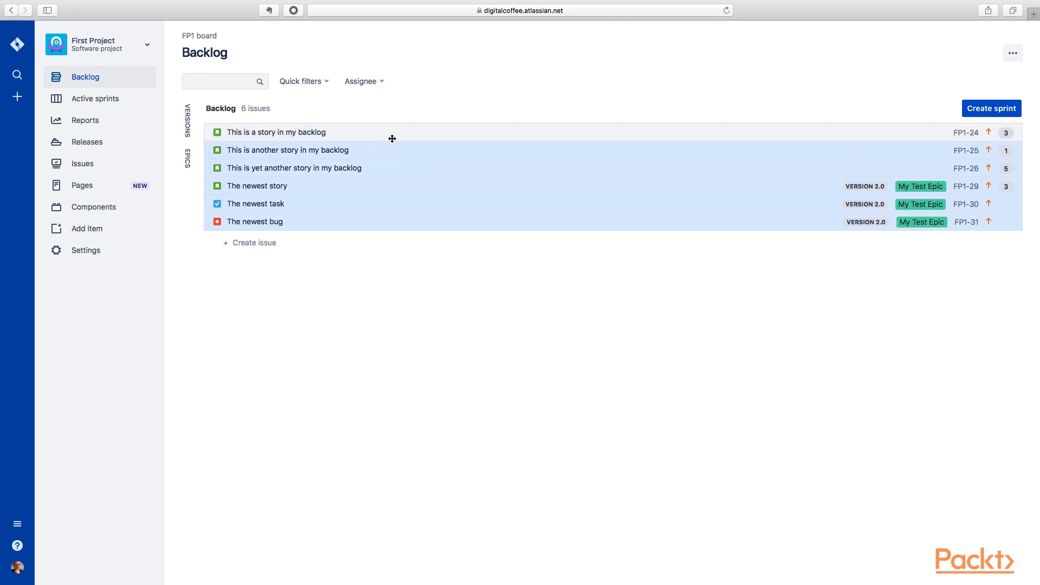
pyautogui.moveTo(371, 128)
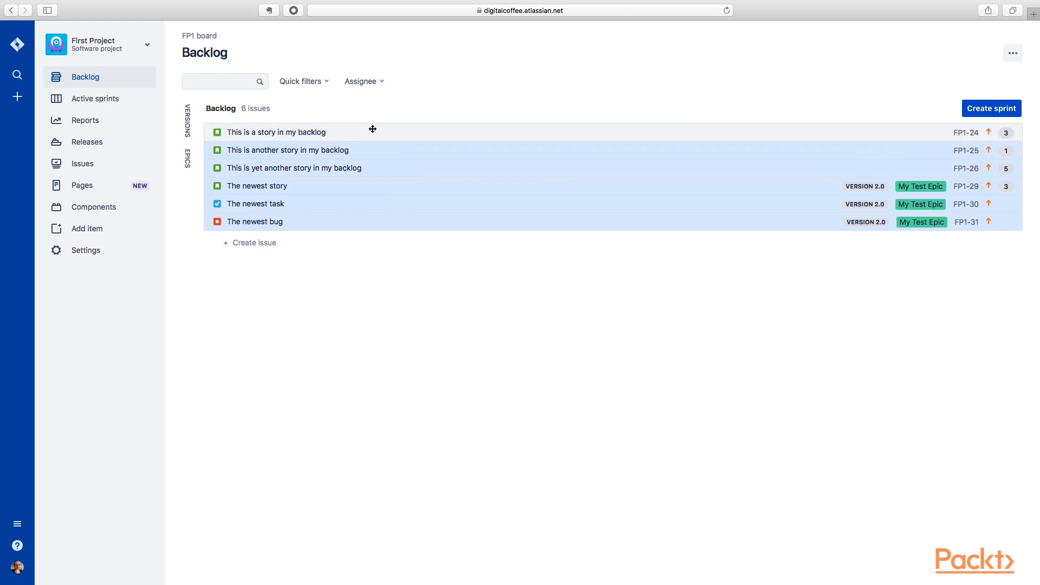
pyautogui.moveTo(363, 140)
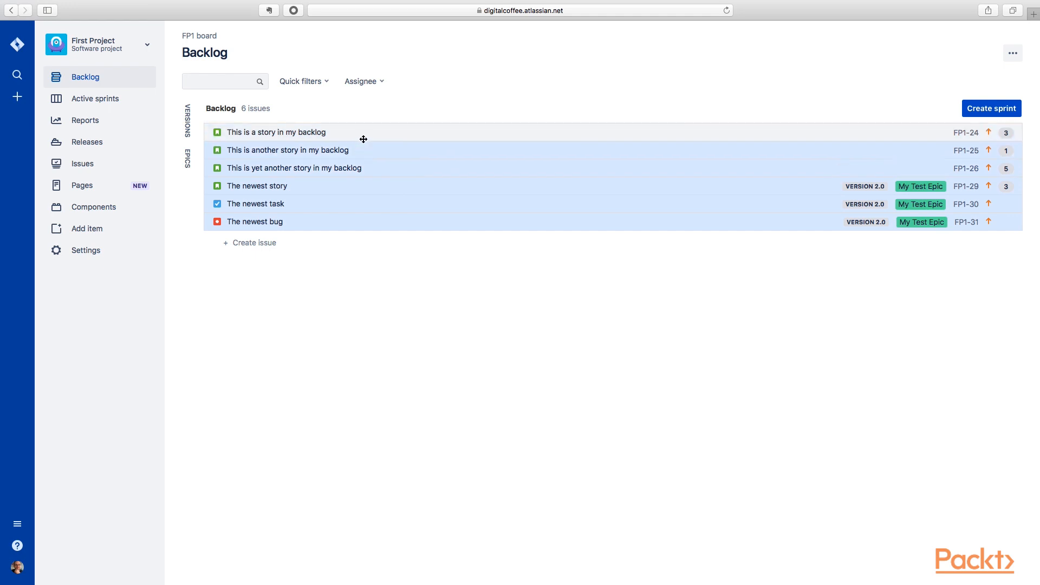
pyautogui.moveTo(1018, 136)
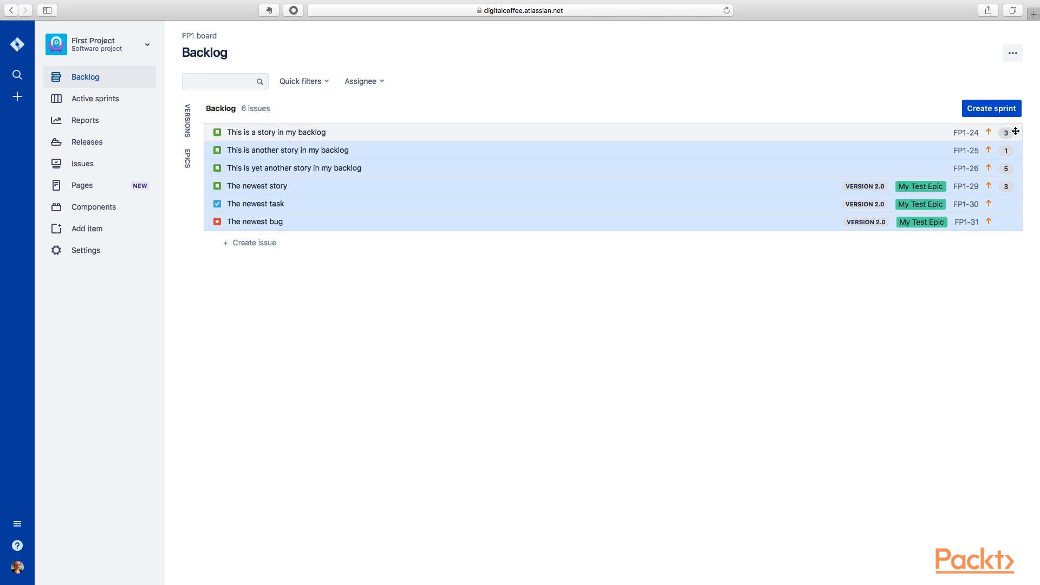
pyautogui.moveTo(987, 123)
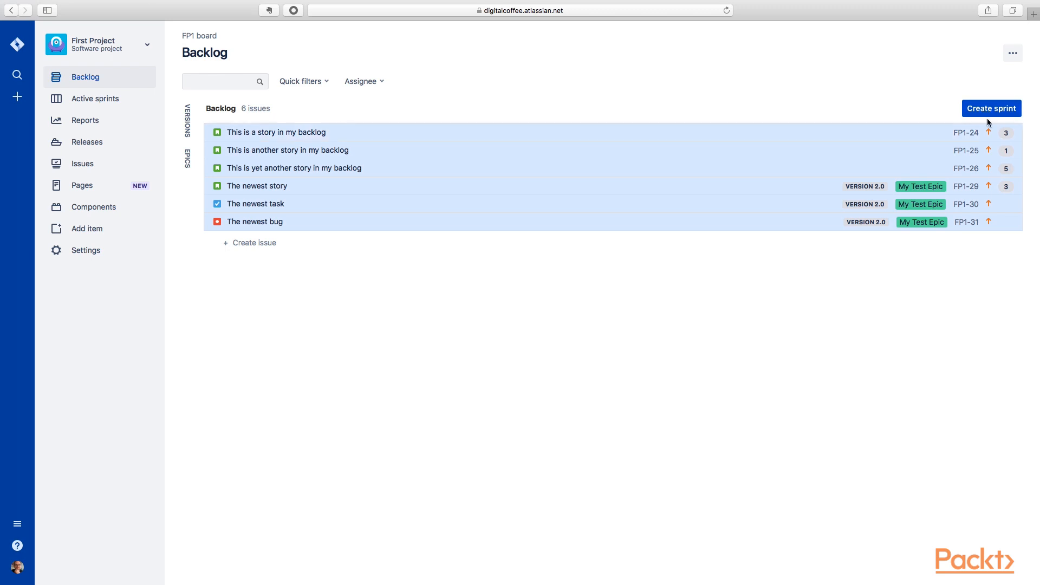
# Step: Show the detail panel of backlog story FP1-24
pyautogui.click(276, 132)
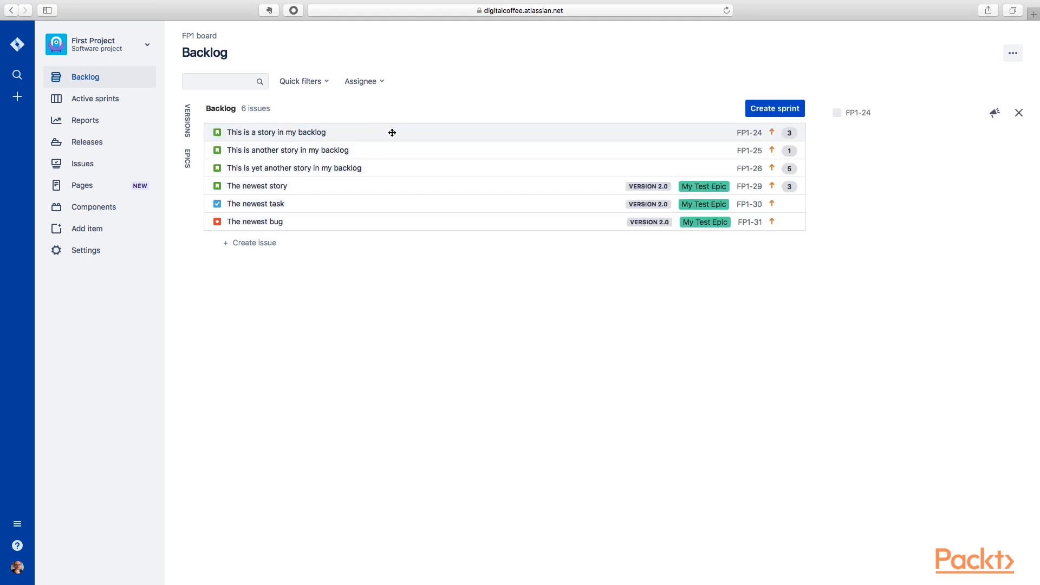
pyautogui.click(276, 132)
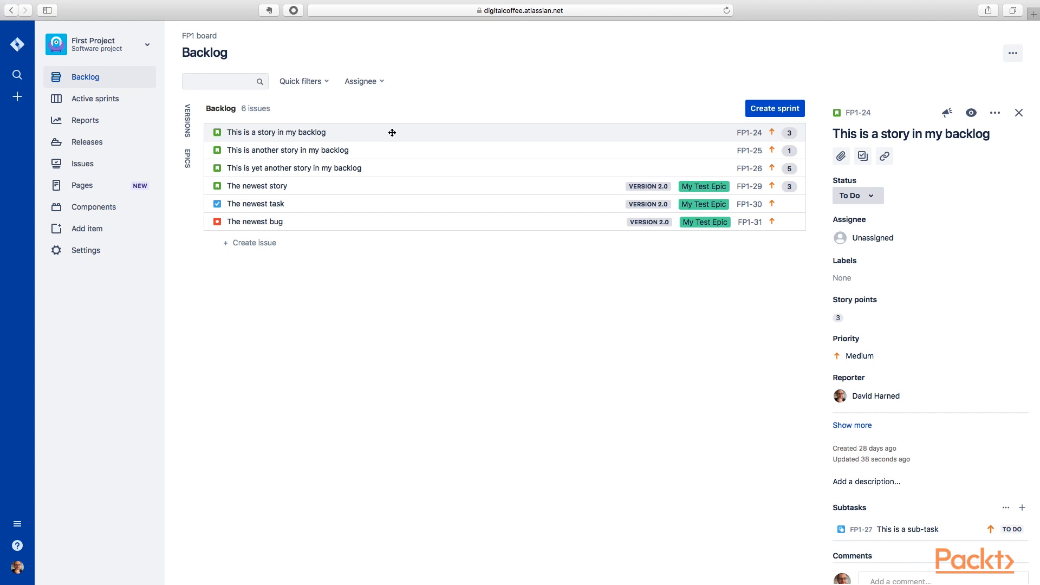
# Step: Browse the Quick filters and Assignee dropdowns without filtering, then create a new empty sprint
pyautogui.click(359, 81)
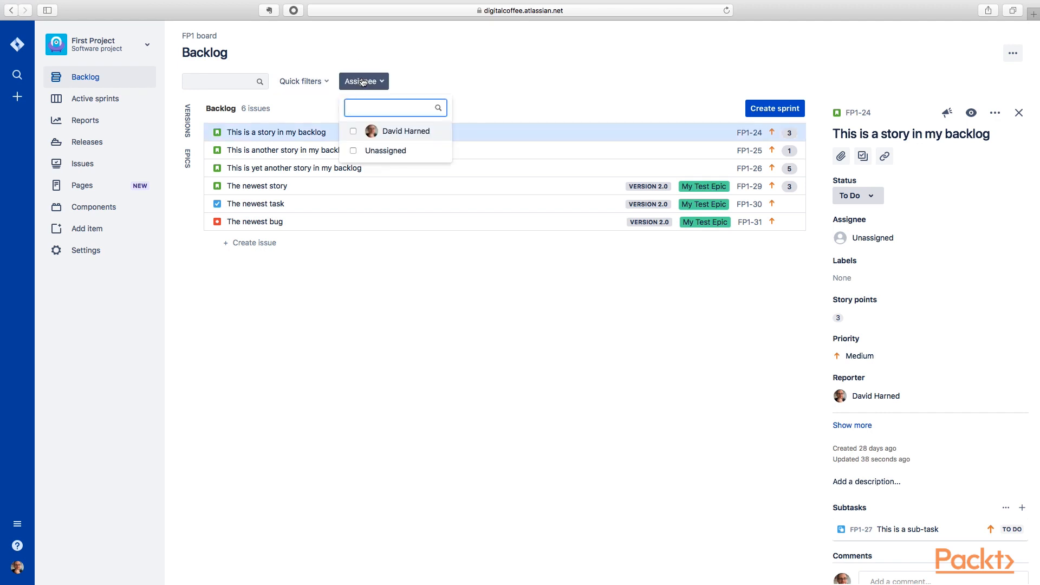
pyautogui.click(301, 81)
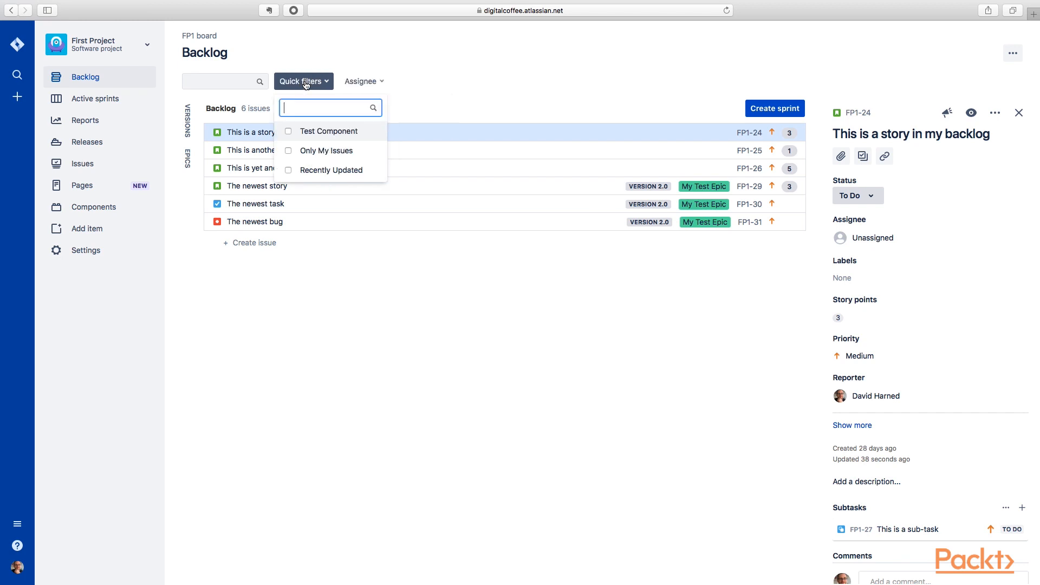
pyautogui.moveTo(326, 152)
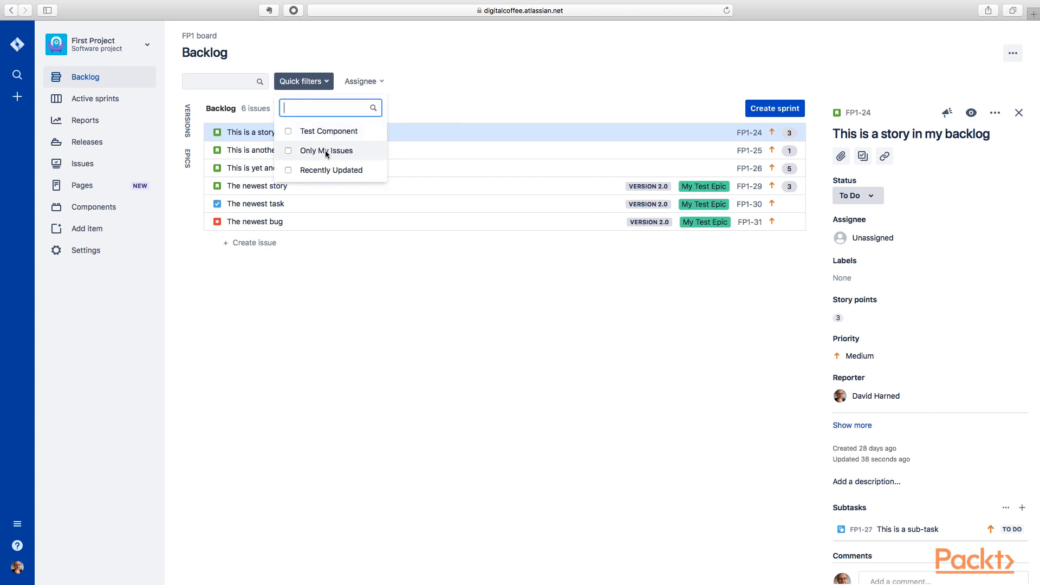
pyautogui.moveTo(380, 90)
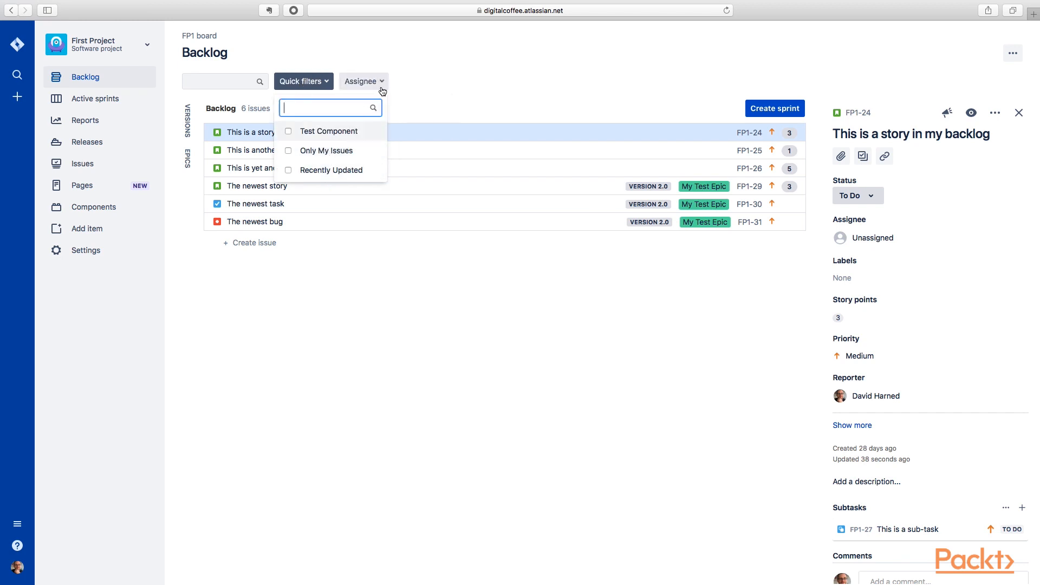
pyautogui.click(360, 81)
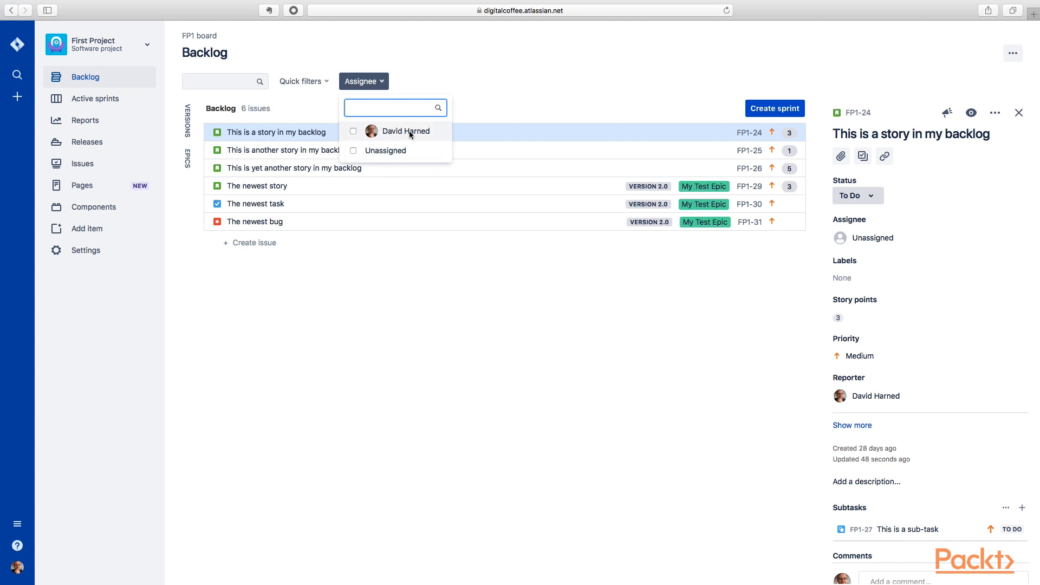
pyautogui.moveTo(401, 150)
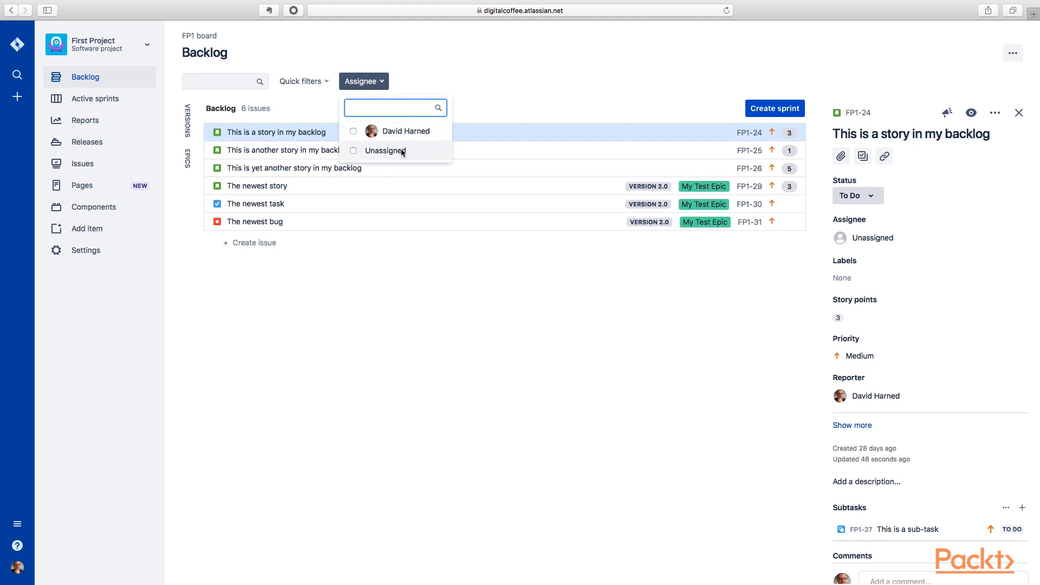
pyautogui.moveTo(401, 130)
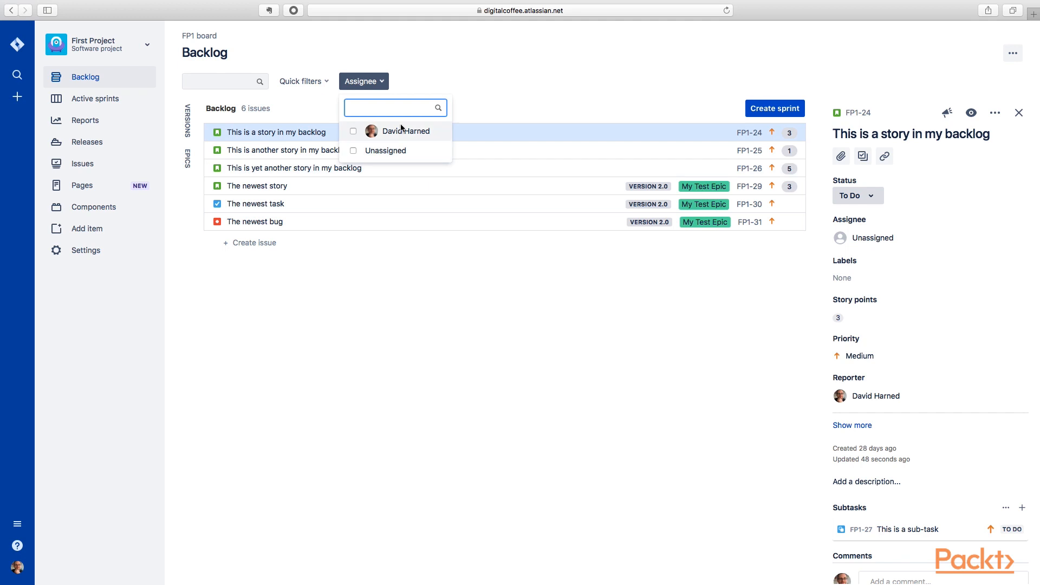
pyautogui.click(408, 280)
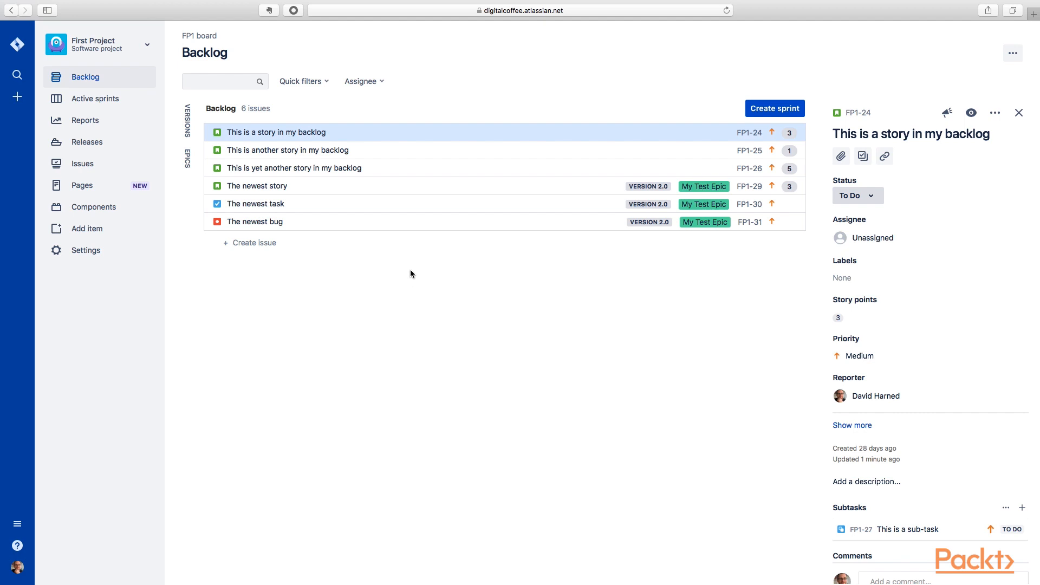
pyautogui.moveTo(469, 185)
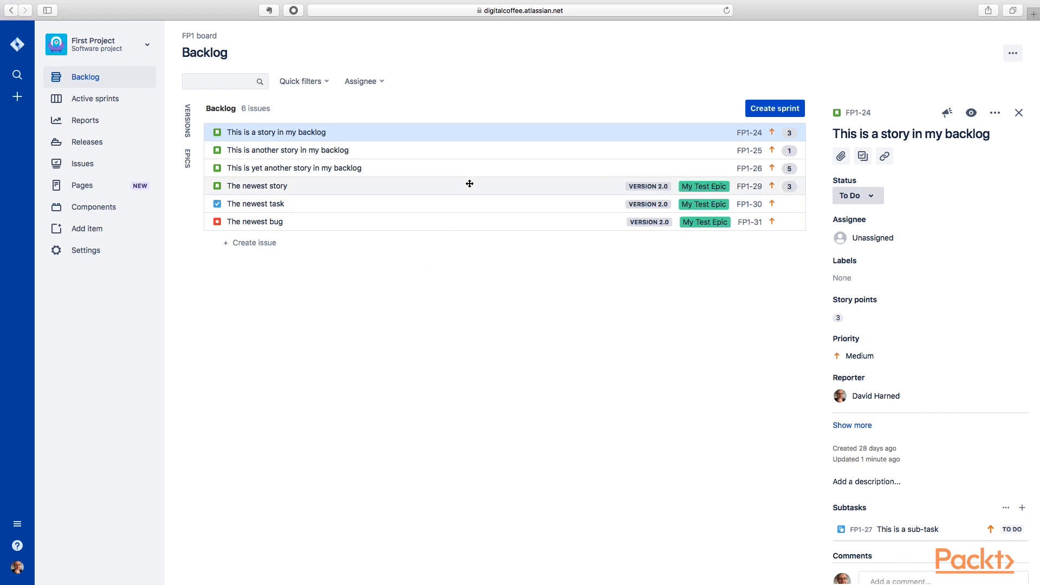
pyautogui.moveTo(773, 108)
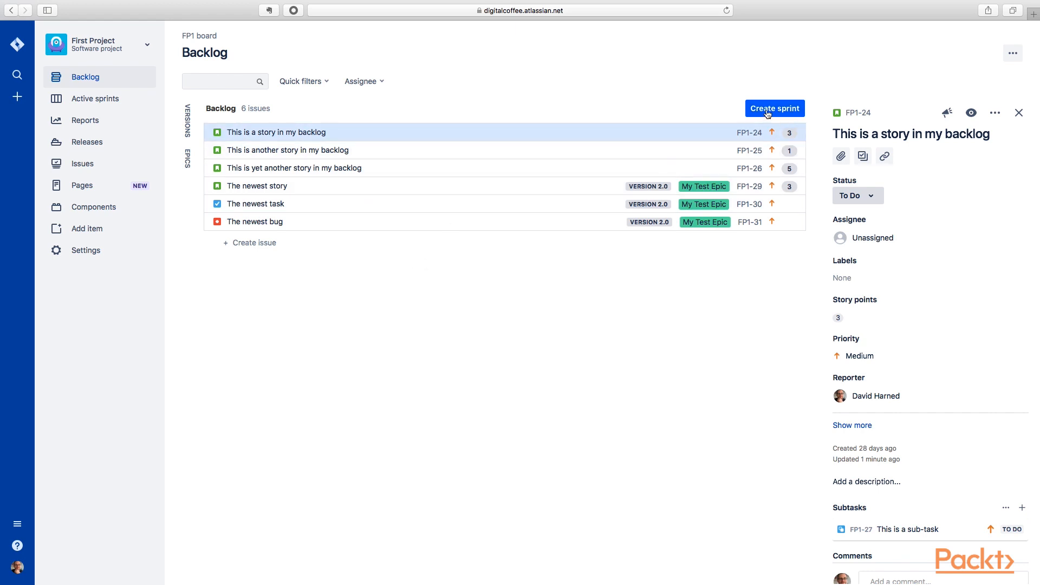
pyautogui.click(773, 108)
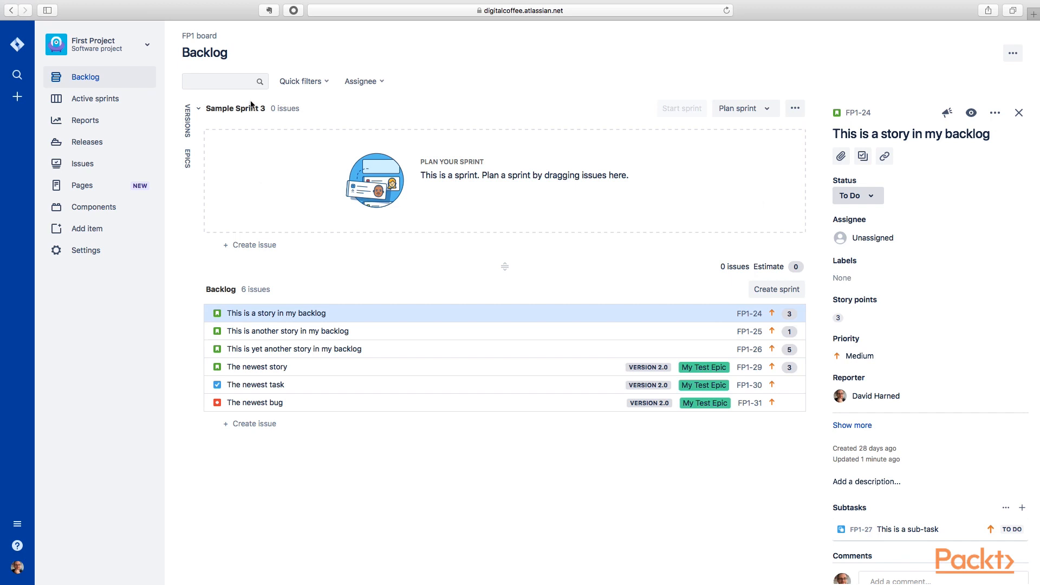
pyautogui.moveTo(794, 109)
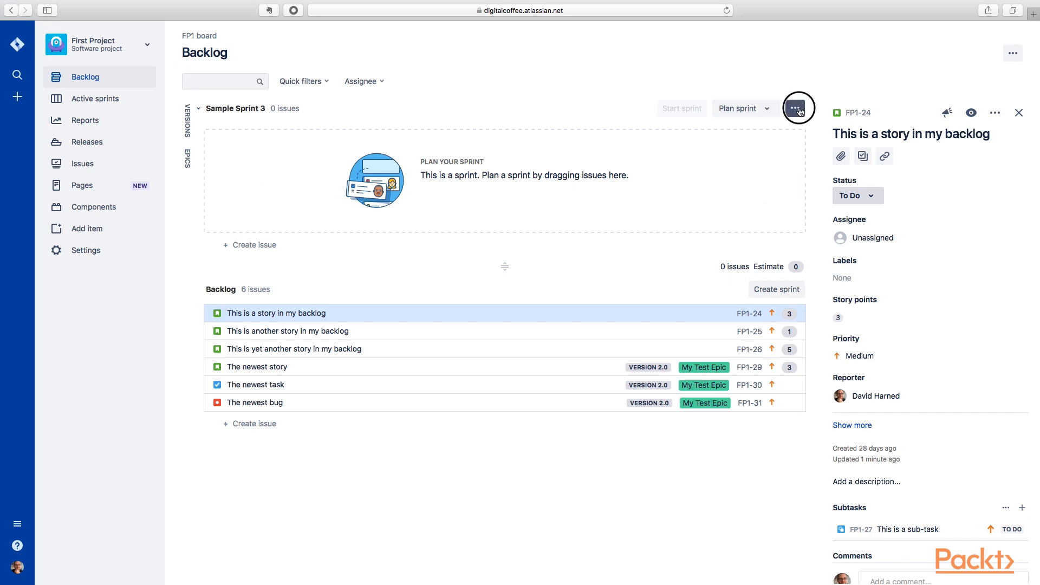
# Step: Edit the new sprint to name 'Ready' with goal 'Work that is fully refined'
pyautogui.click(799, 108)
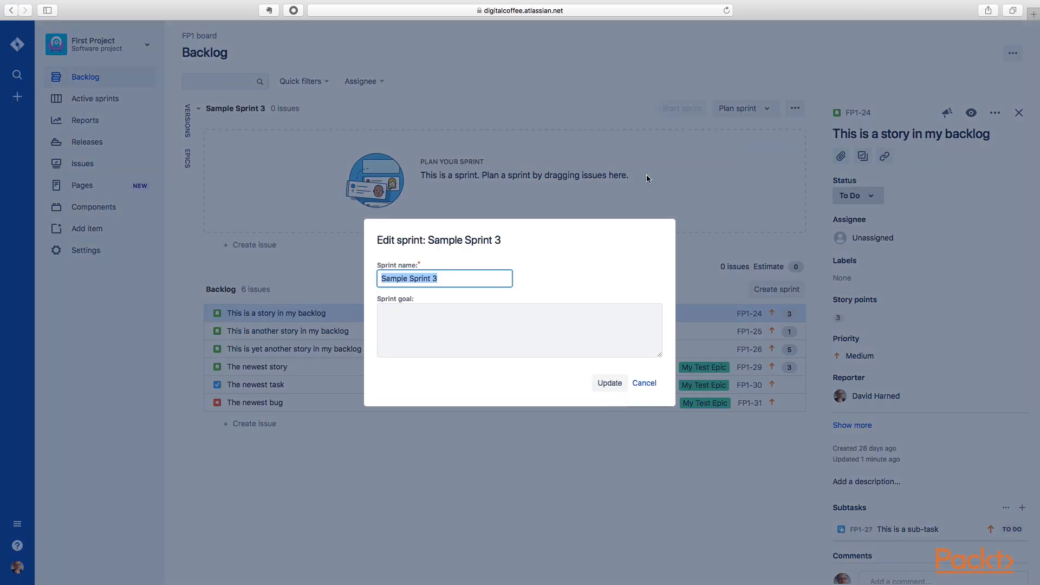
pyautogui.moveTo(353, 282)
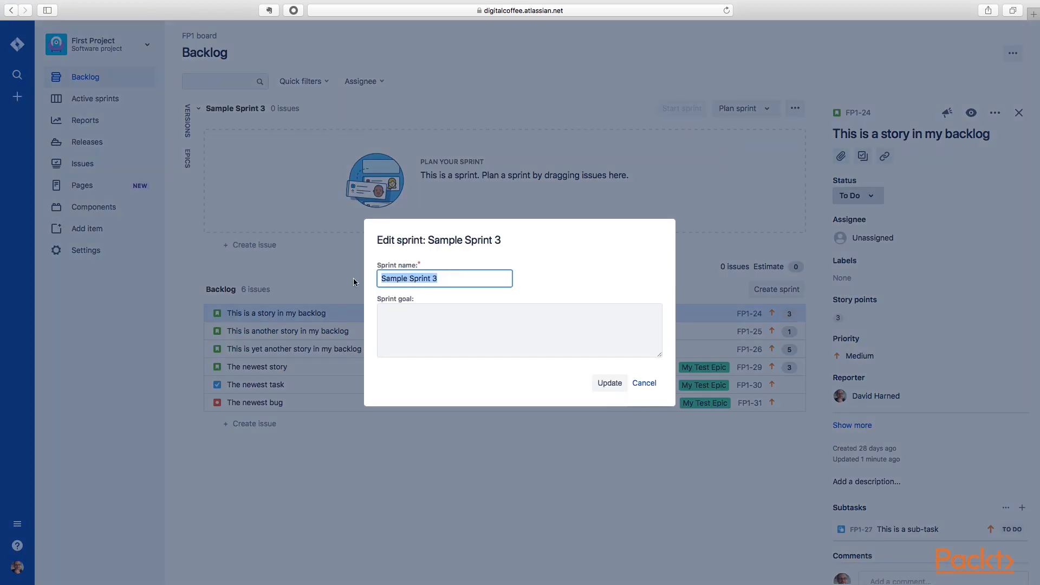
pyautogui.write('Ready')
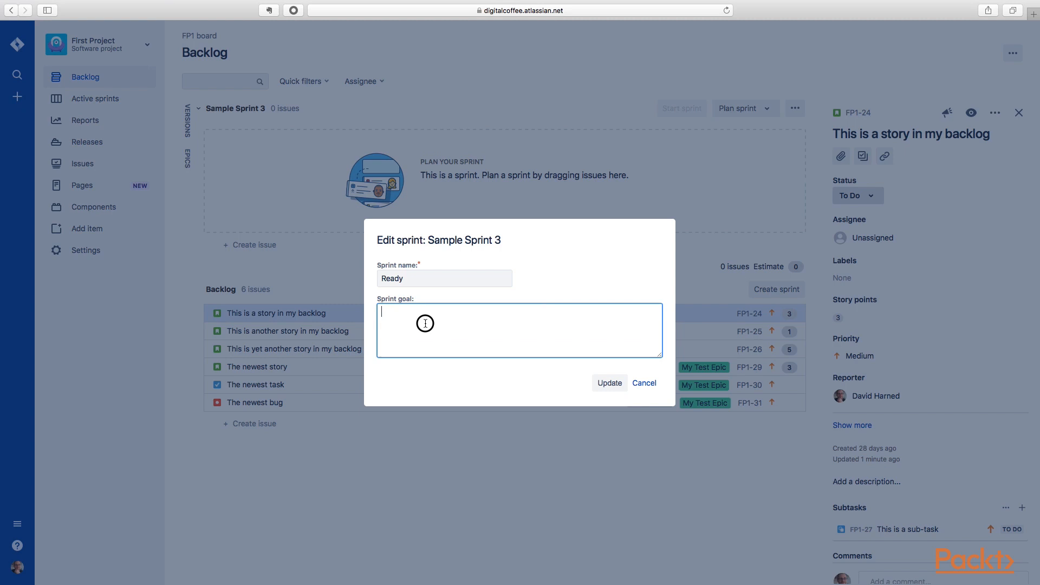
pyautogui.write('Work t')
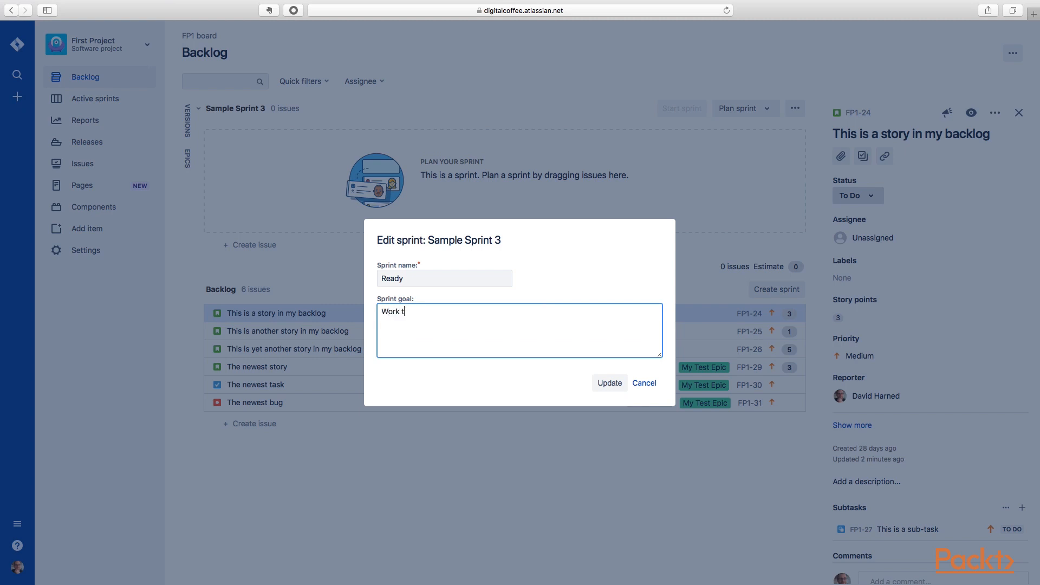
pyautogui.write('hat is fully')
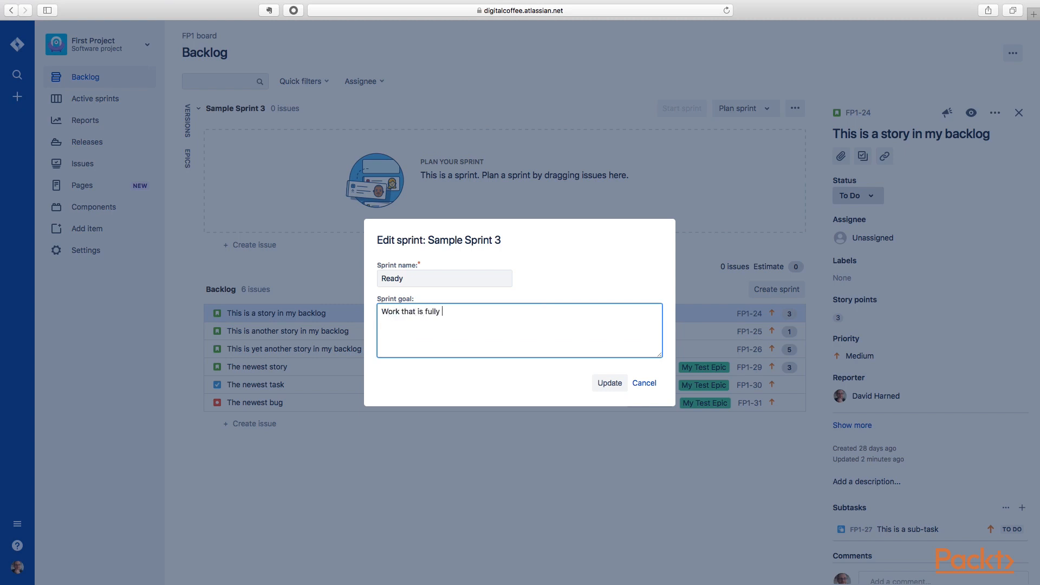
pyautogui.write('refined')
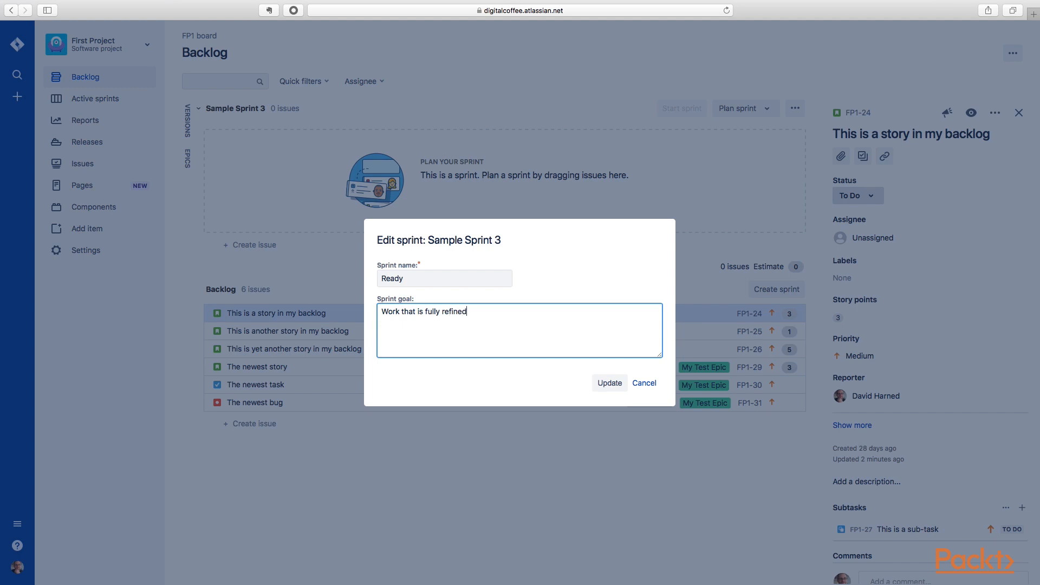
pyautogui.click(607, 382)
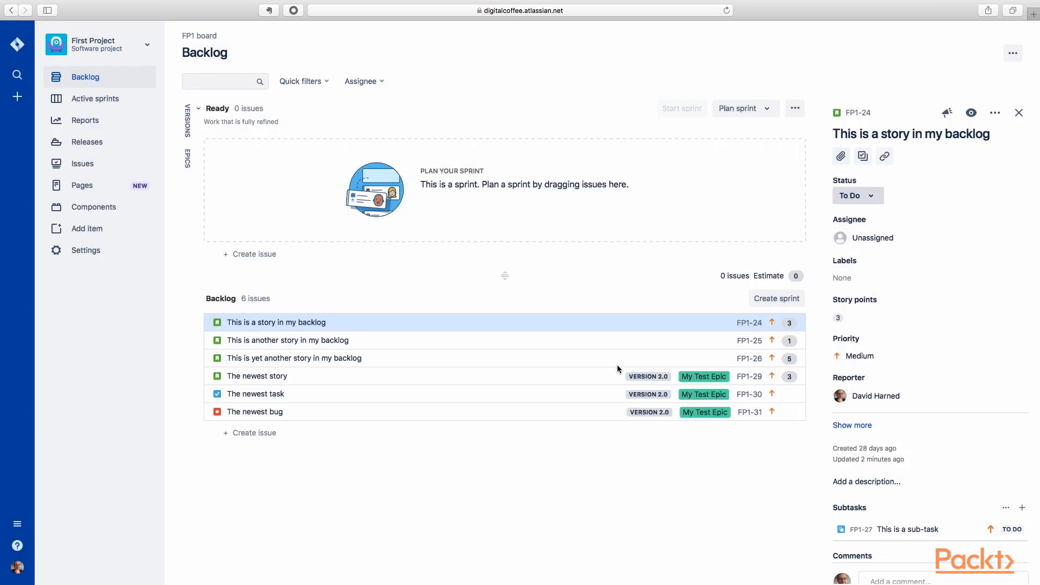
pyautogui.moveTo(393, 239)
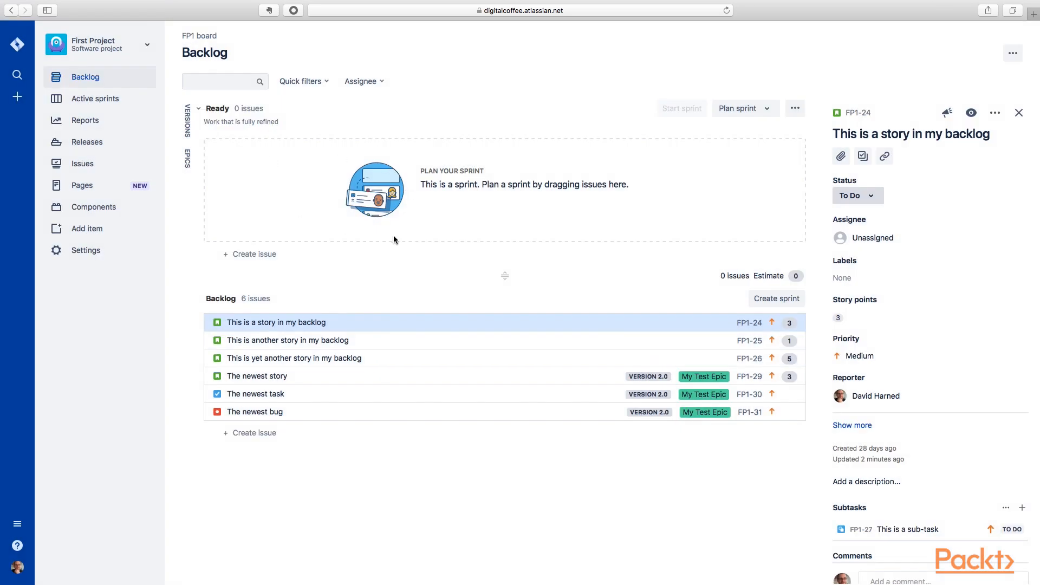
pyautogui.moveTo(371, 327)
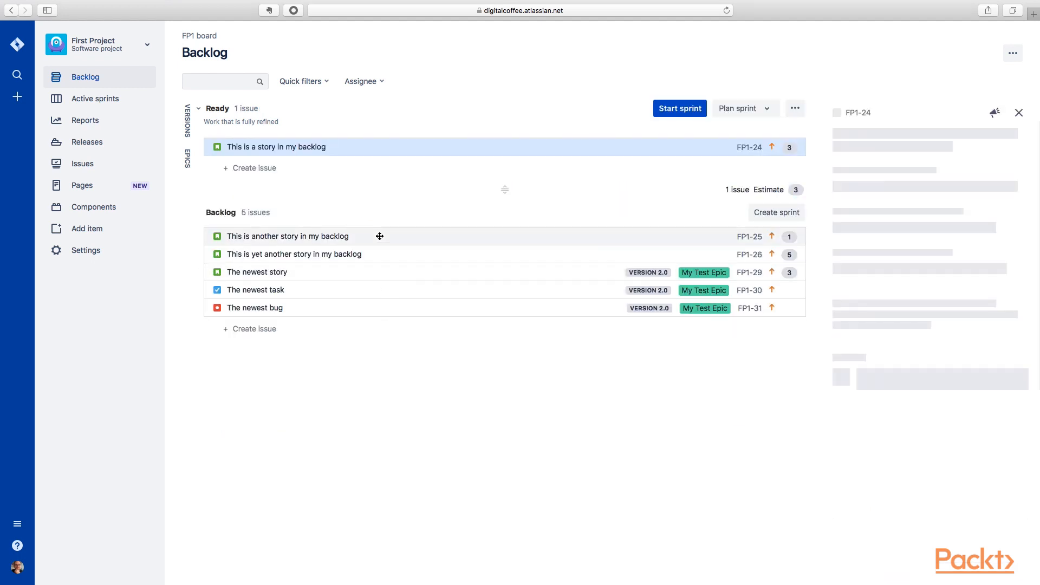
# Step: Move FP1-24, FP1-25 and FP1-26 from the backlog into the Ready sprint
pyautogui.click(287, 235)
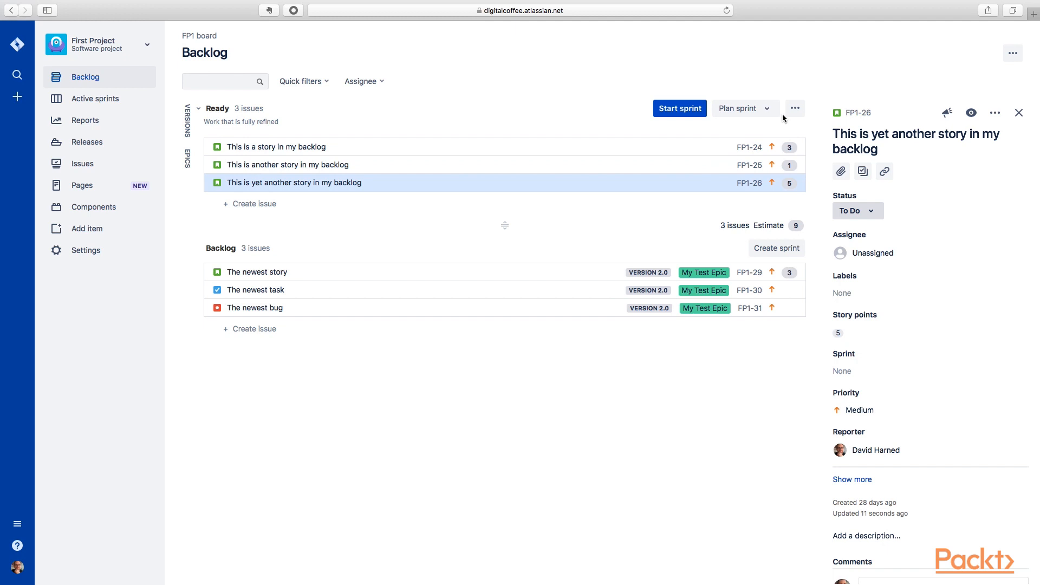
pyautogui.moveTo(679, 108)
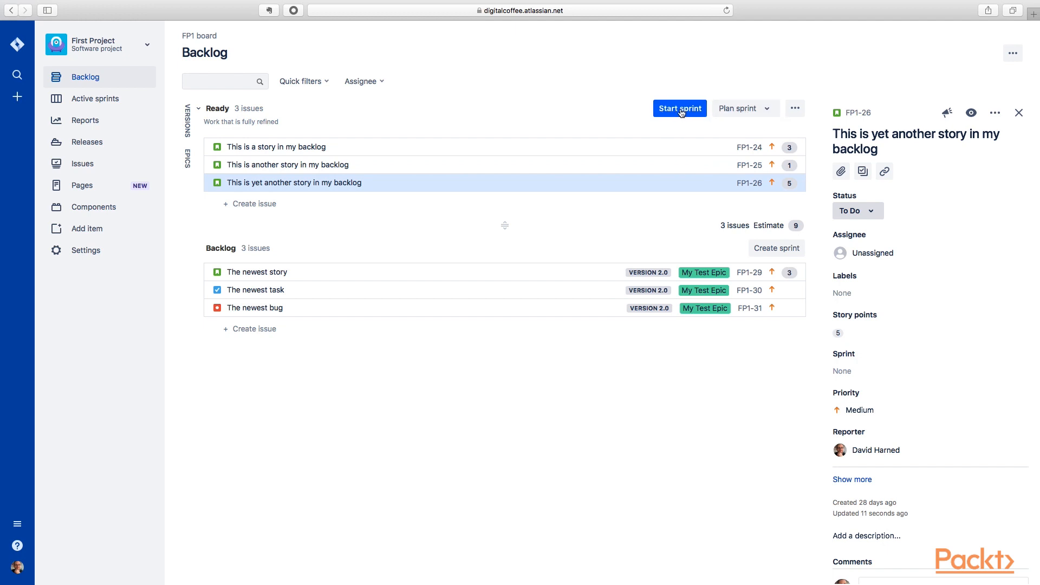
pyautogui.moveTo(776, 248)
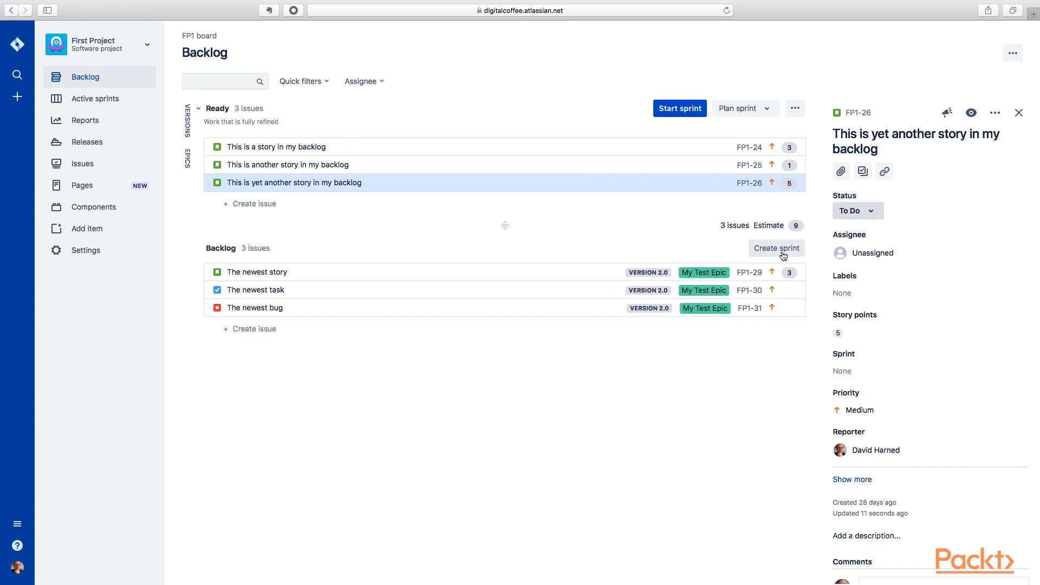
# Step: Create a second sprint named 'FP1 Sprint 1' with goal 'This is my first sprint' and update it
pyautogui.click(775, 247)
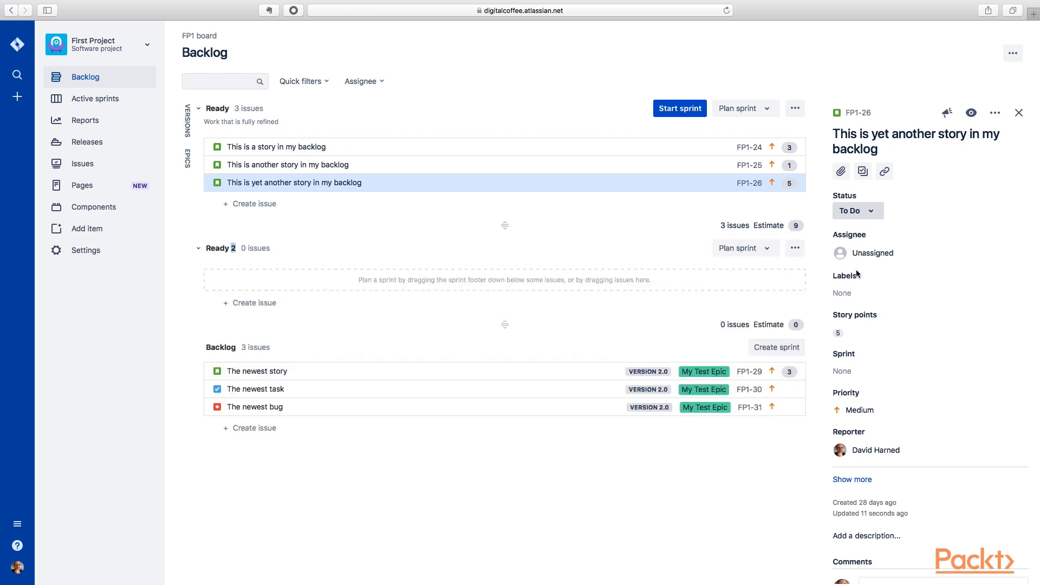
pyautogui.click(794, 247)
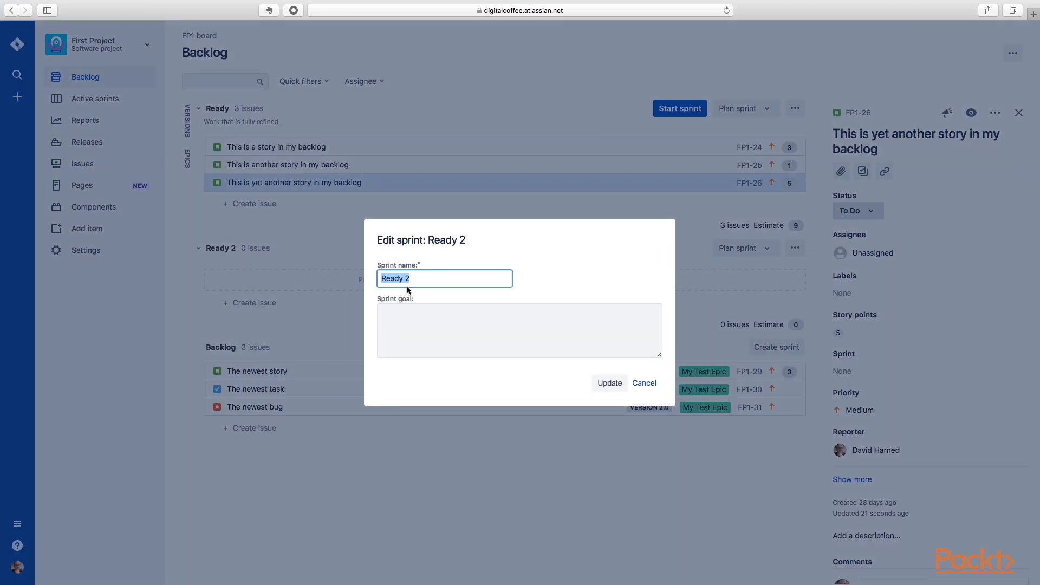
pyautogui.moveTo(350, 278)
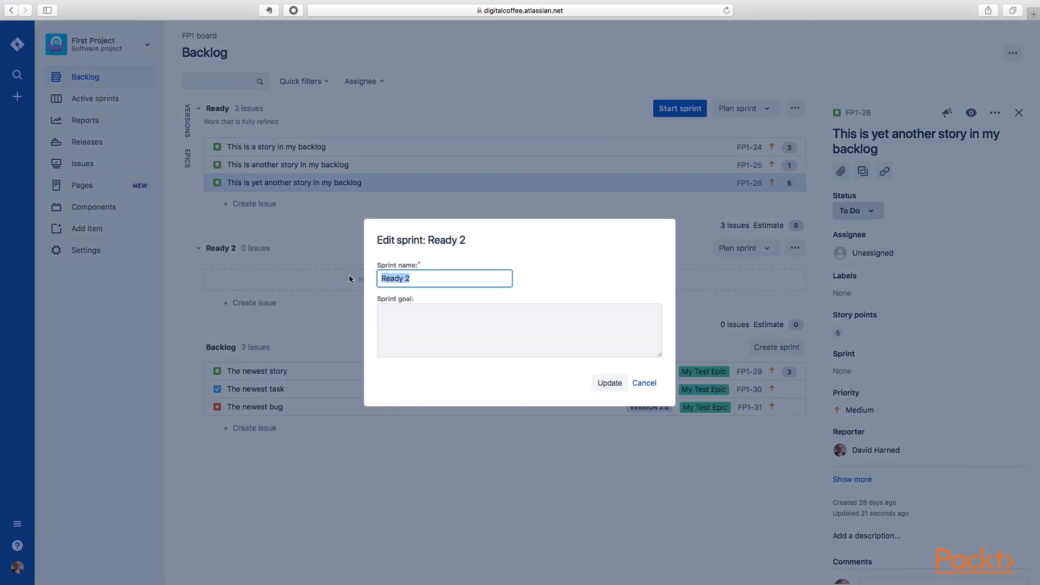
pyautogui.write('FP1 Sprint 1')
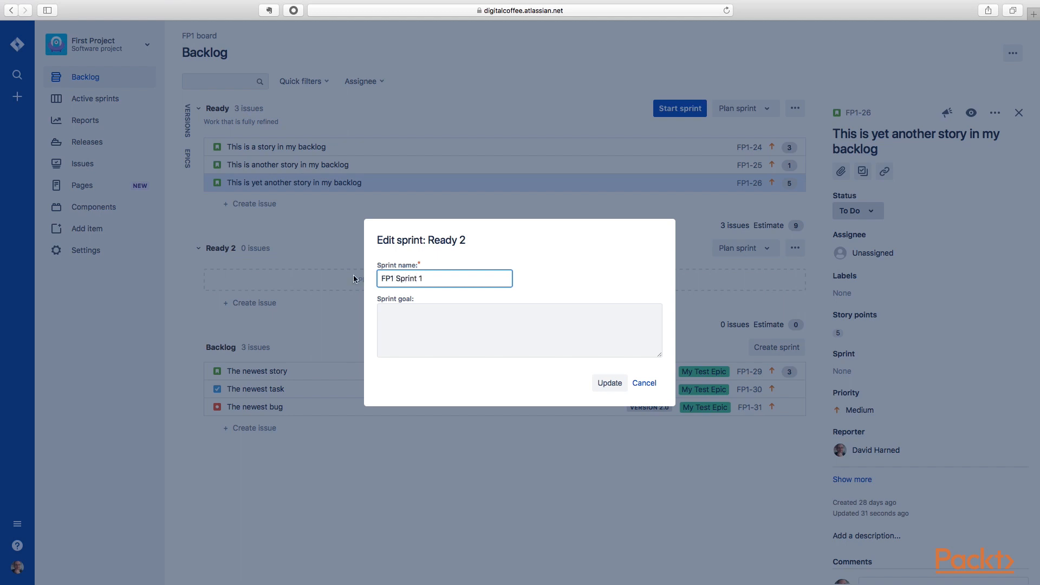
pyautogui.write('Ti')
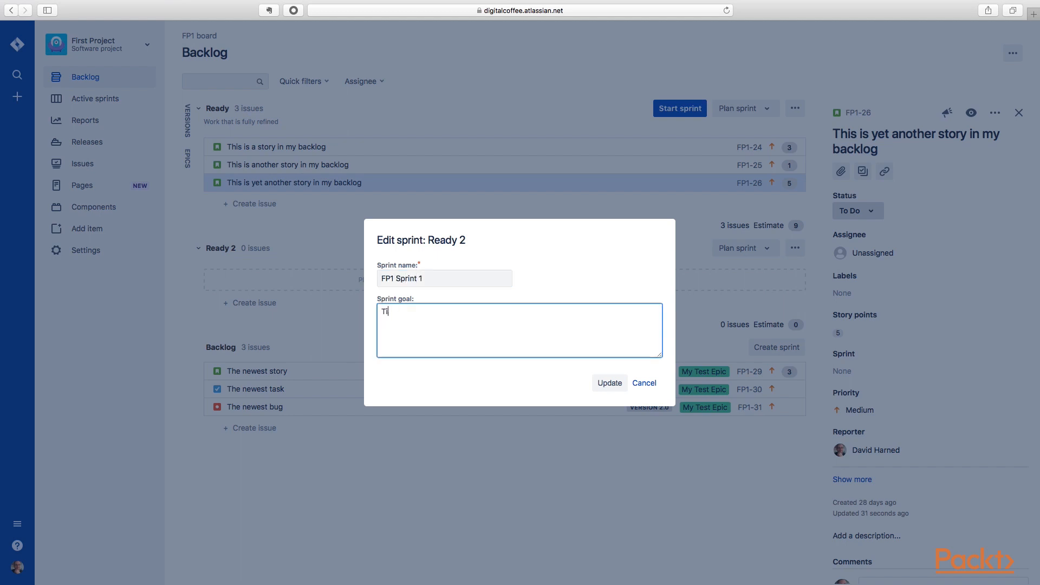
pyautogui.write('his is')
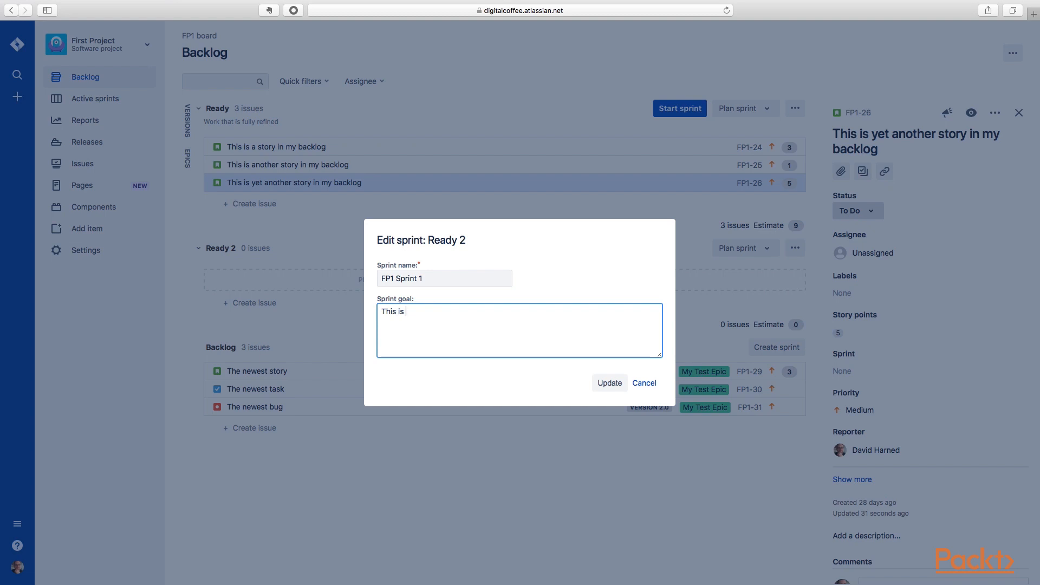
pyautogui.write('my first sprint')
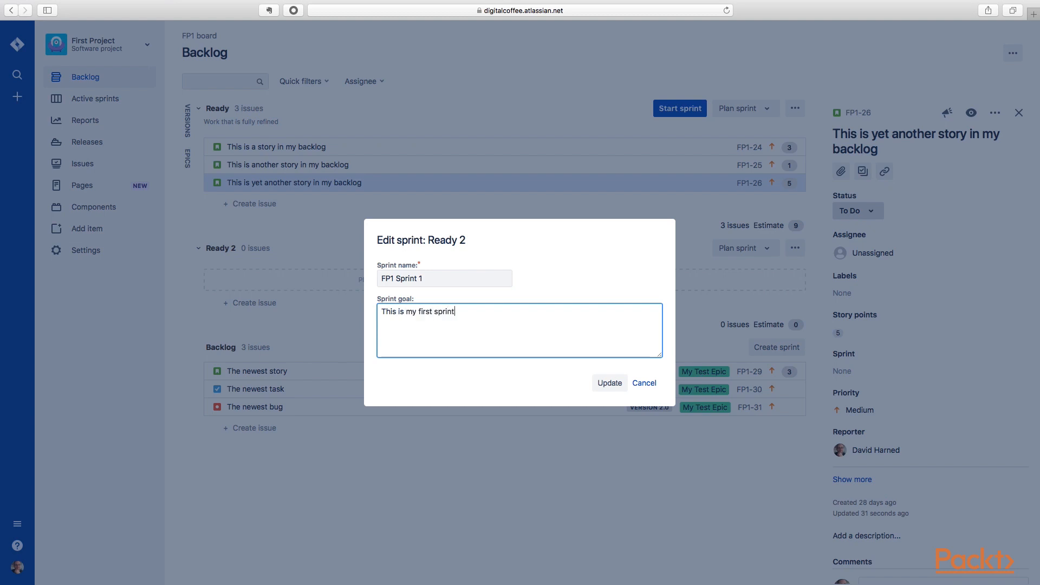
pyautogui.click(608, 382)
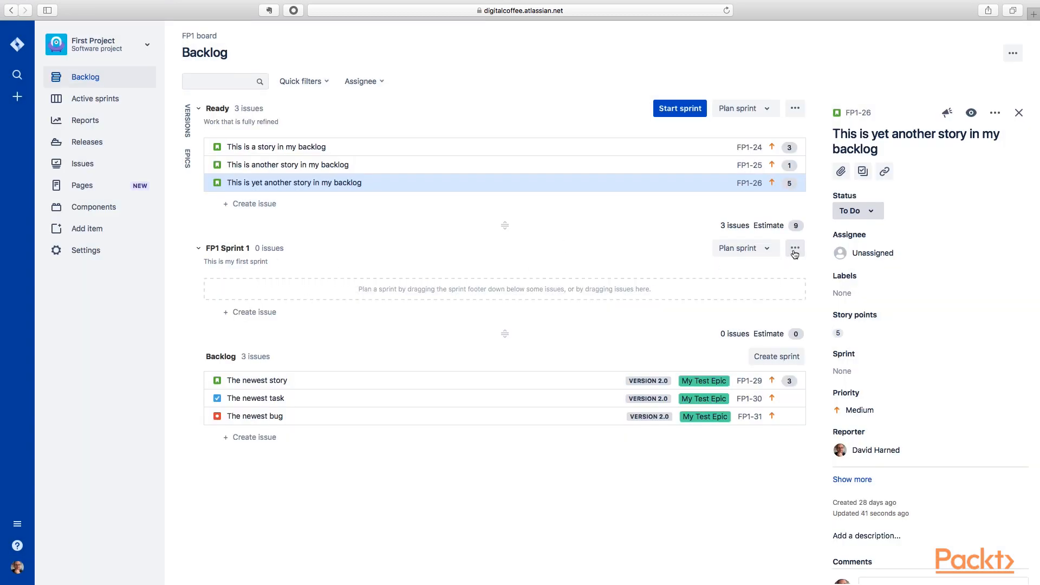
pyautogui.moveTo(765, 248)
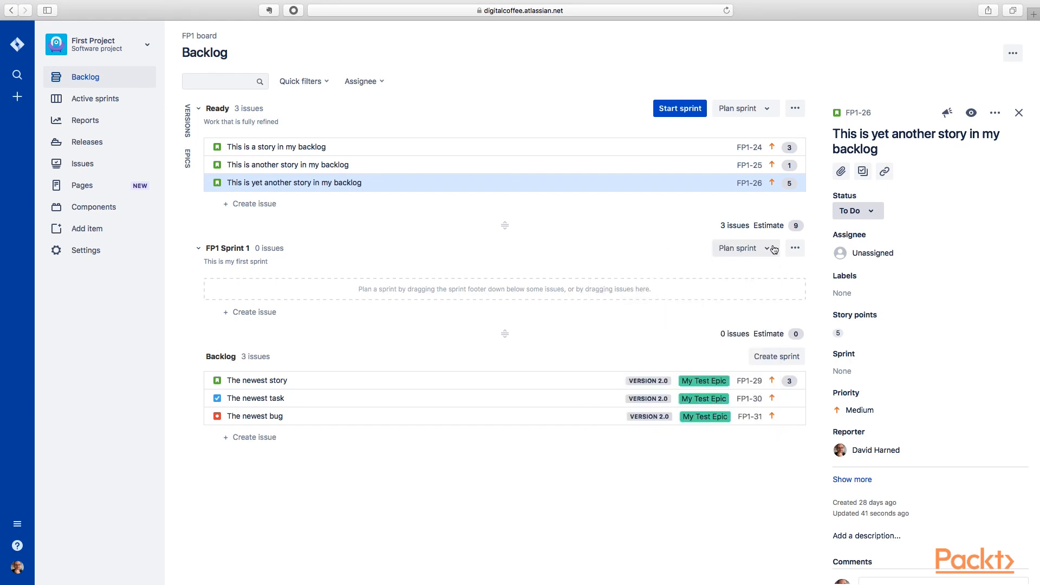
# Step: Move FP1 Sprint 1 up above the Ready sprint via its actions menu
pyautogui.click(794, 248)
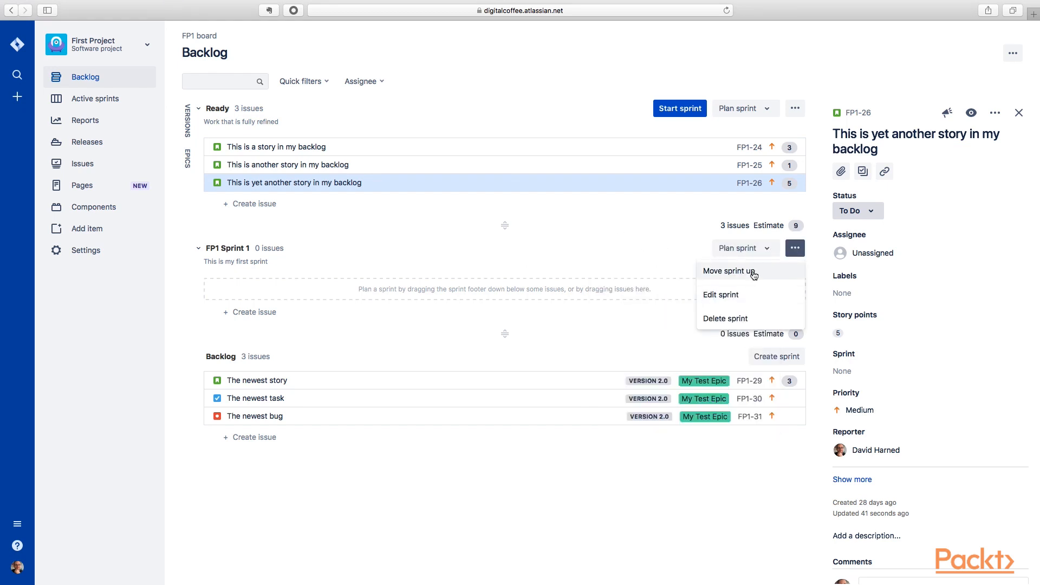
pyautogui.click(728, 271)
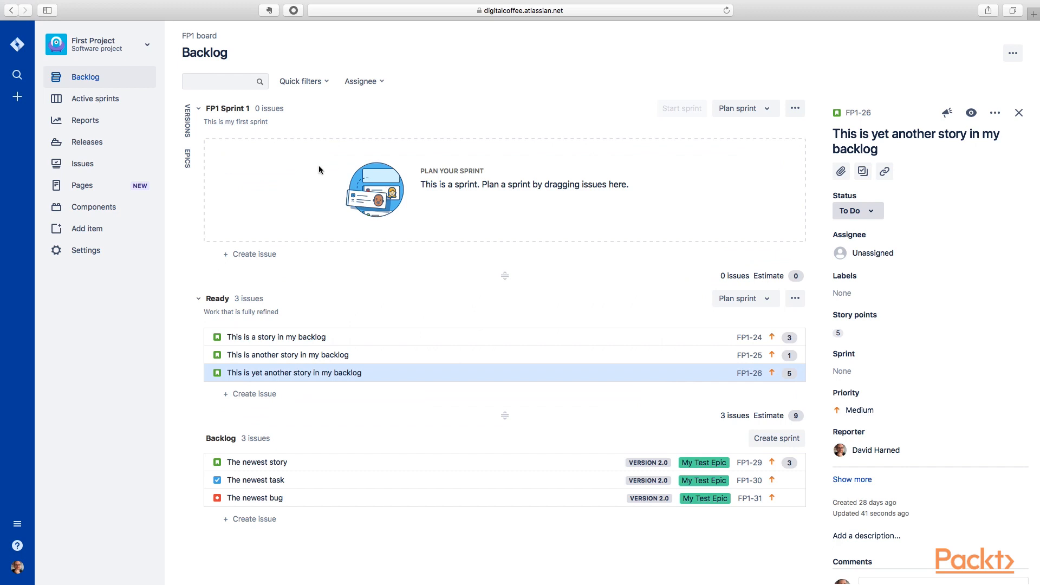
pyautogui.moveTo(365, 268)
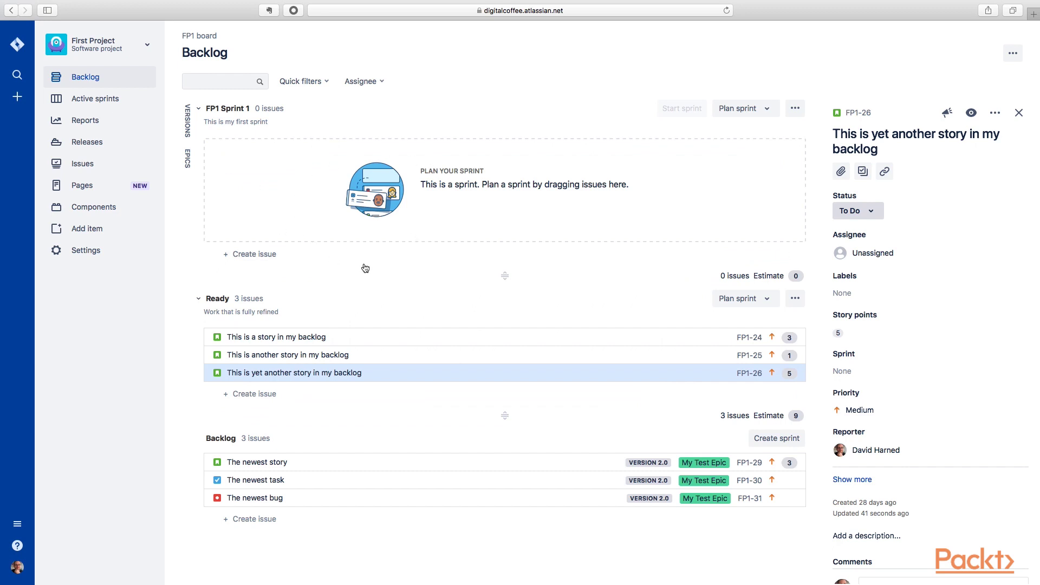
pyautogui.moveTo(358, 325)
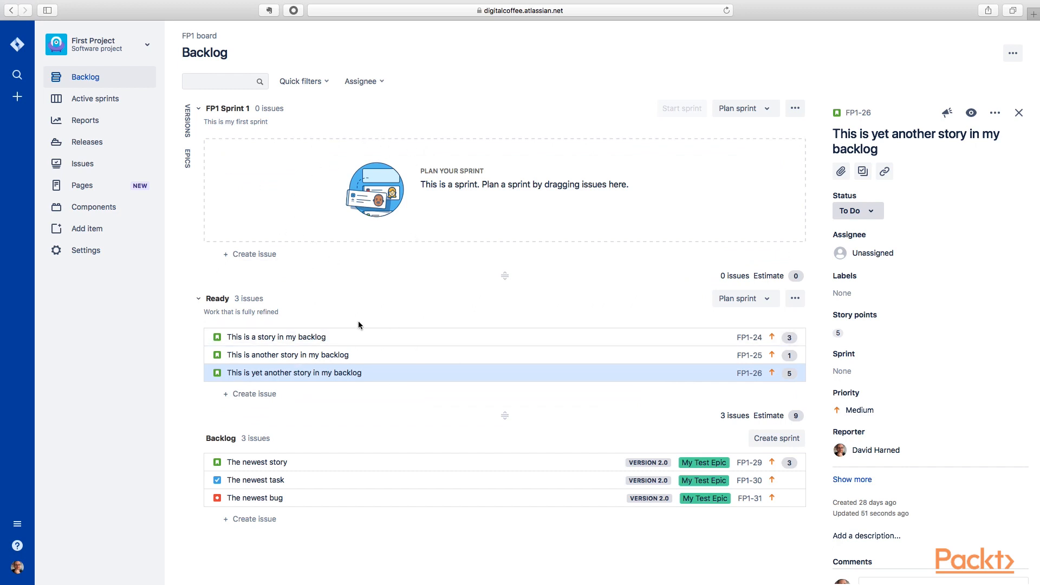
pyautogui.moveTo(426, 368)
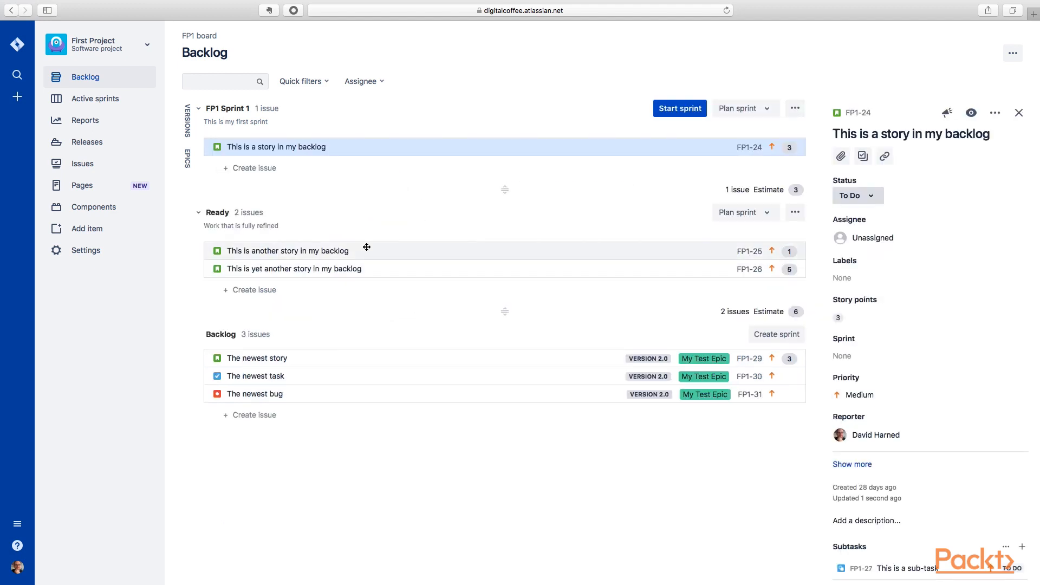
# Step: Drag FP1-24 and FP1-25 from Ready into FP1 Sprint 1, leaving FP1-26 behind
pyautogui.moveTo(287, 250); pyautogui.dragTo(287, 165)
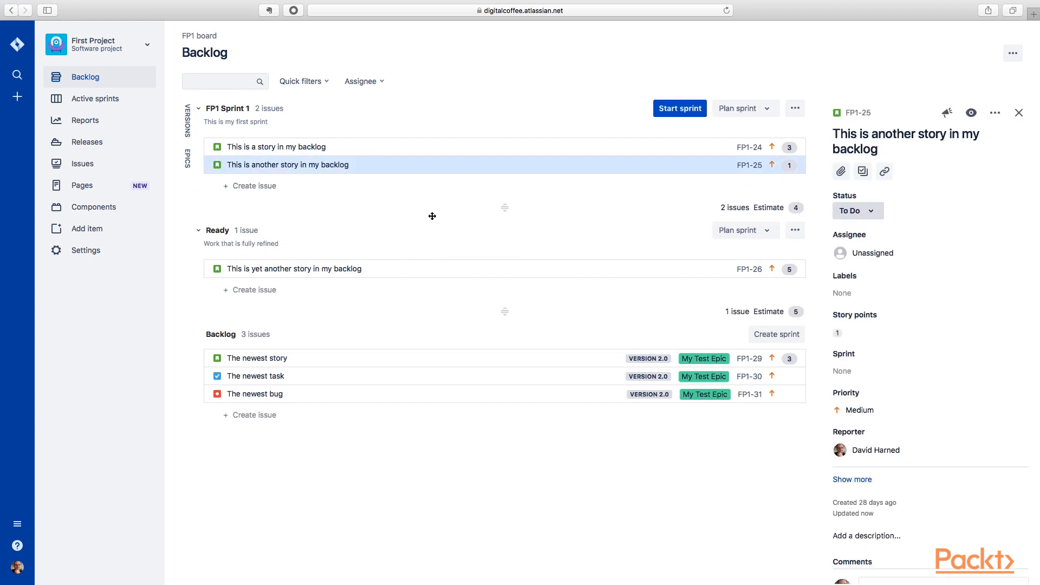
pyautogui.moveTo(799, 134)
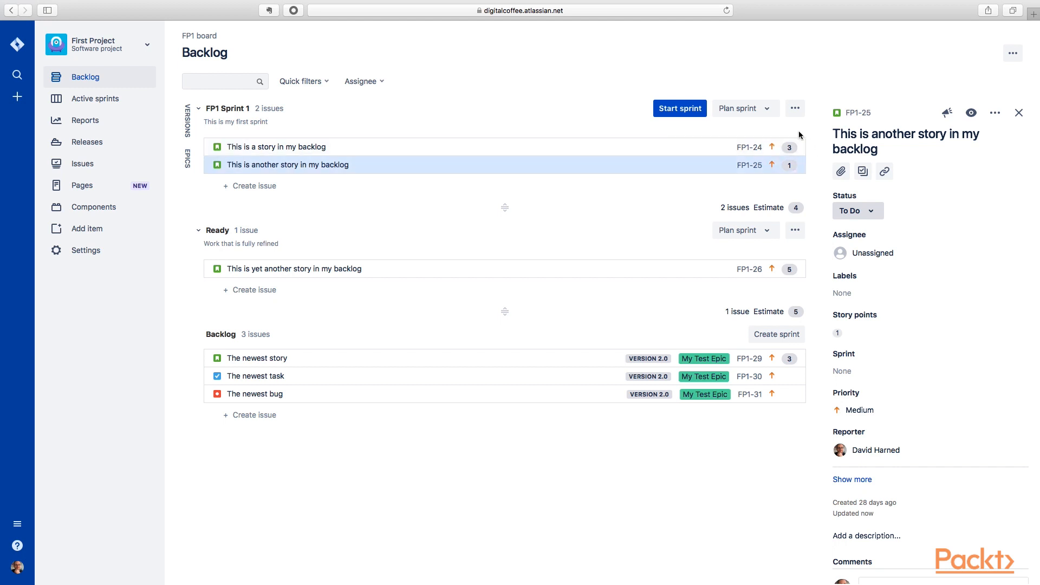
pyautogui.moveTo(699, 164)
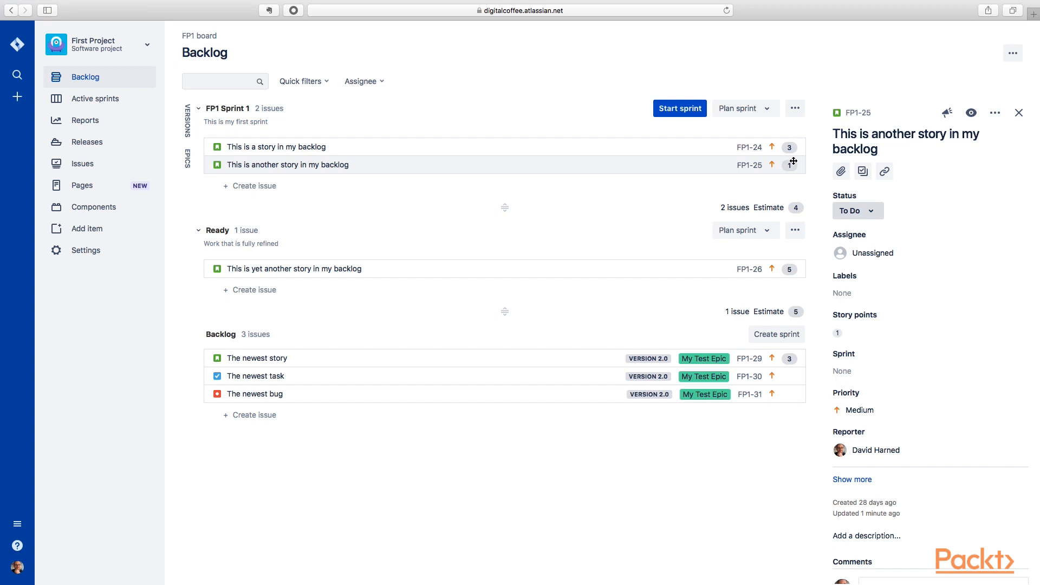
pyautogui.moveTo(790, 164)
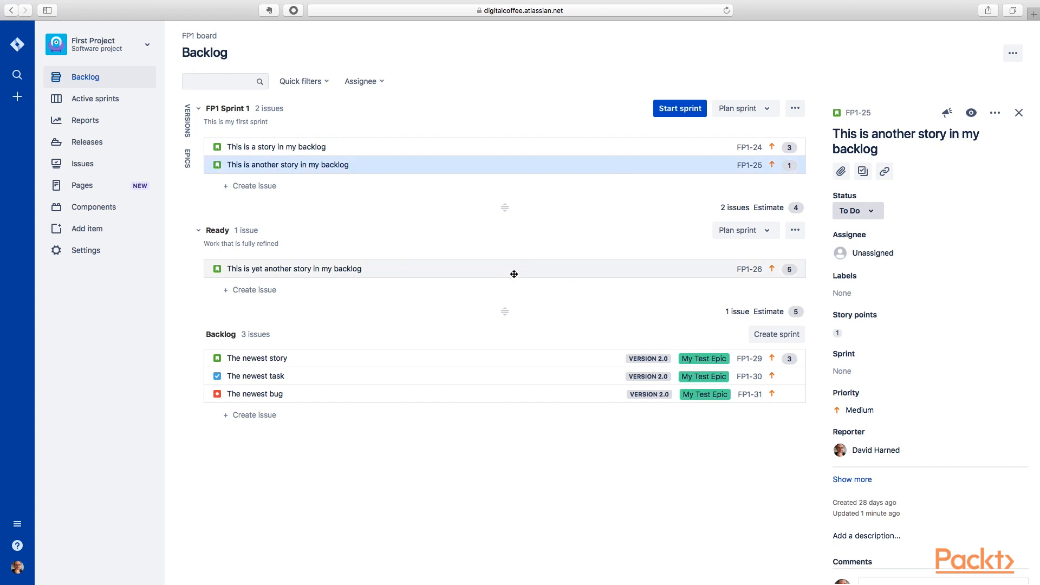
pyautogui.moveTo(529, 156)
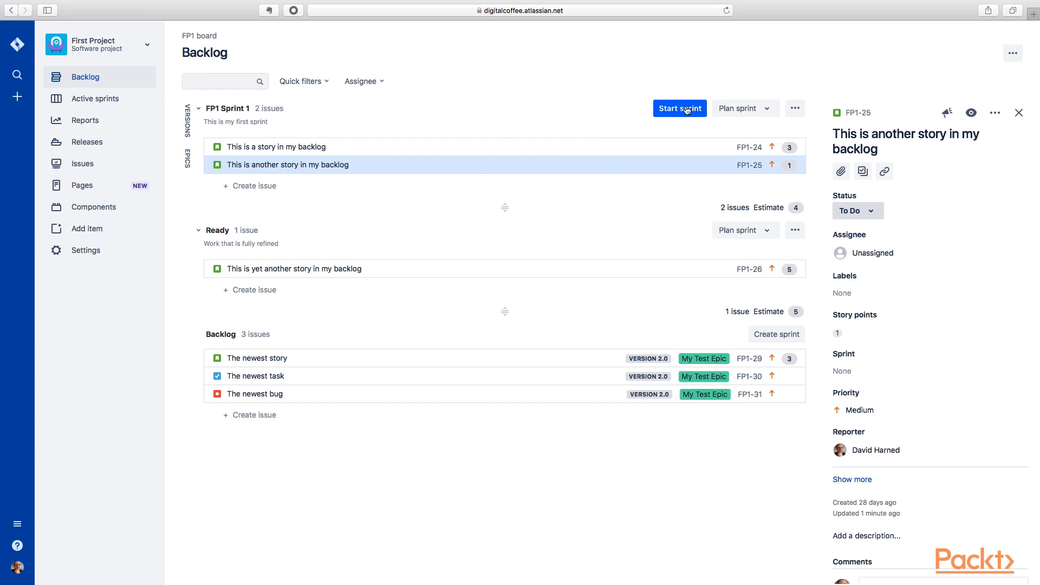
# Step: Start FP1 Sprint 1 as a two-week active sprint with its two stories
pyautogui.click(679, 108)
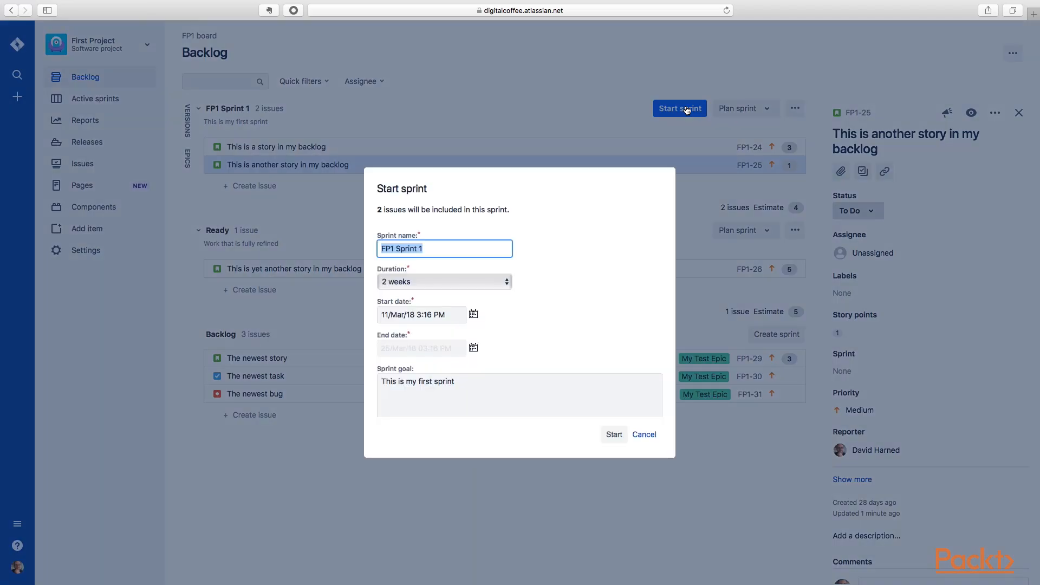
pyautogui.moveTo(405, 265)
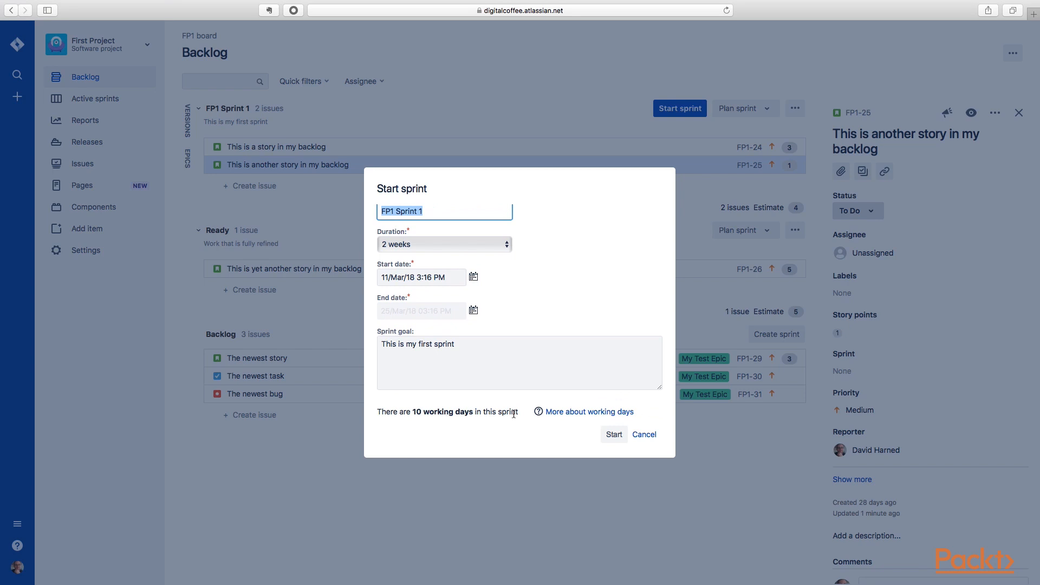
pyautogui.click(613, 435)
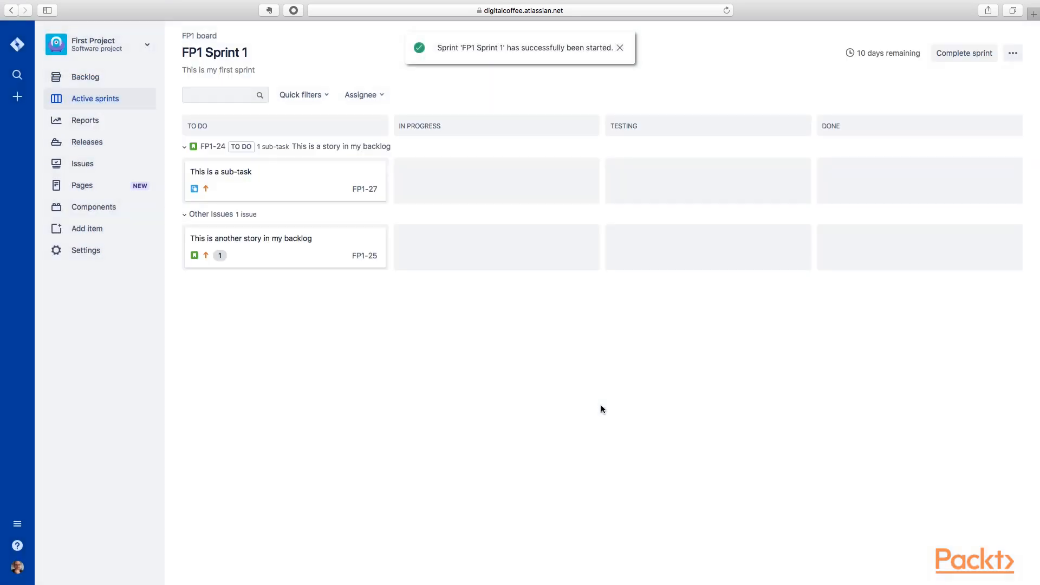